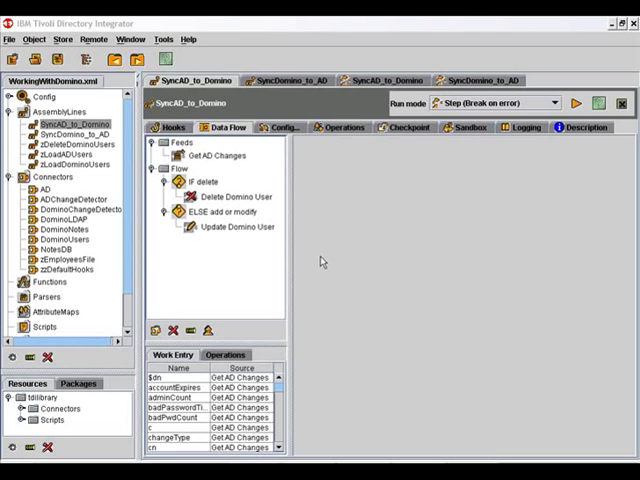
mouse_move(112, 171)
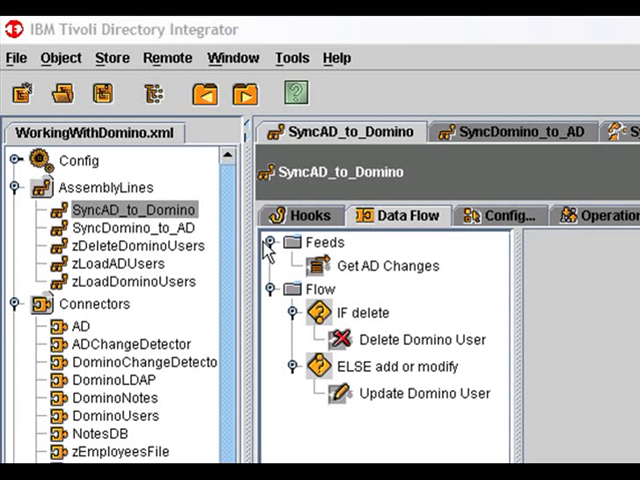
mouse_move(290, 278)
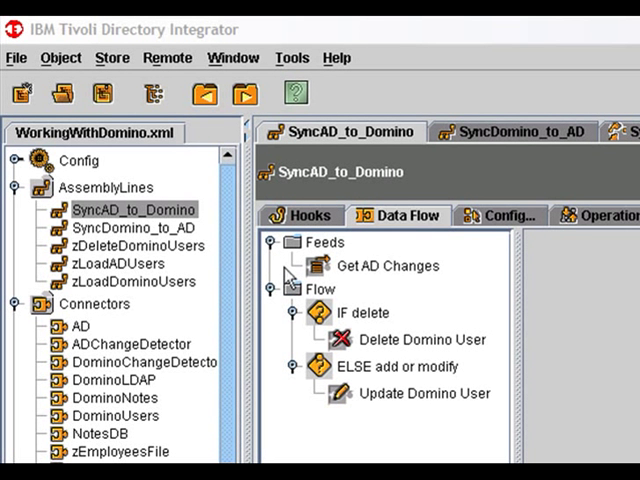
mouse_move(281, 318)
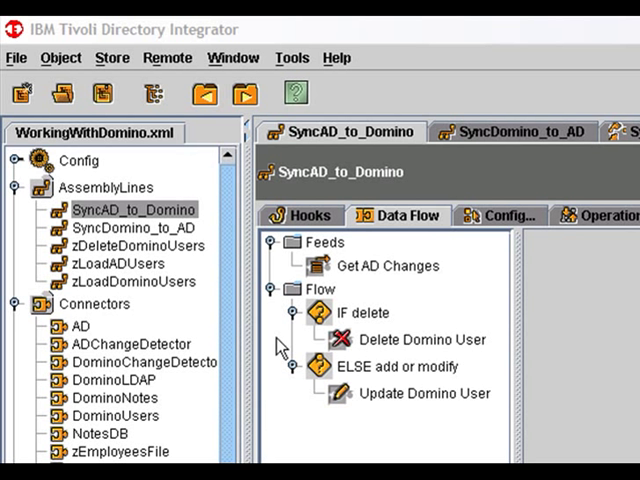
mouse_move(290, 400)
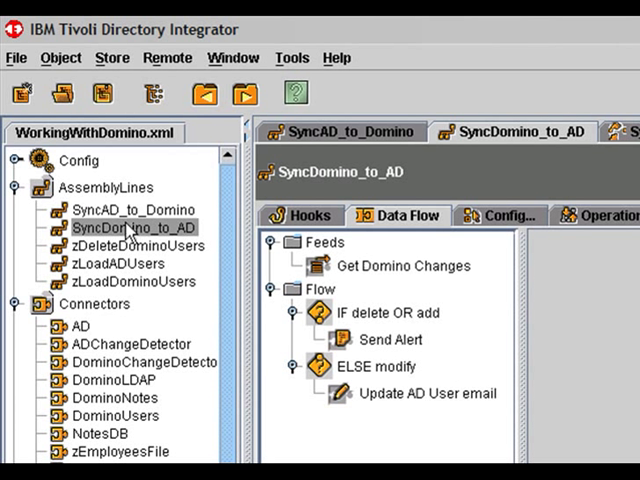
mouse_move(283, 275)
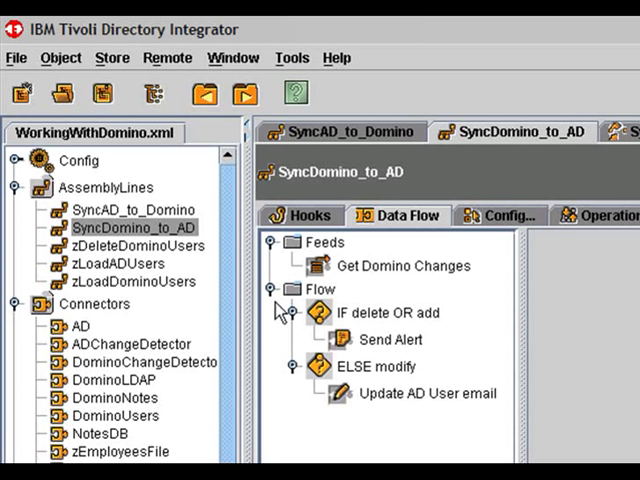
mouse_move(280, 340)
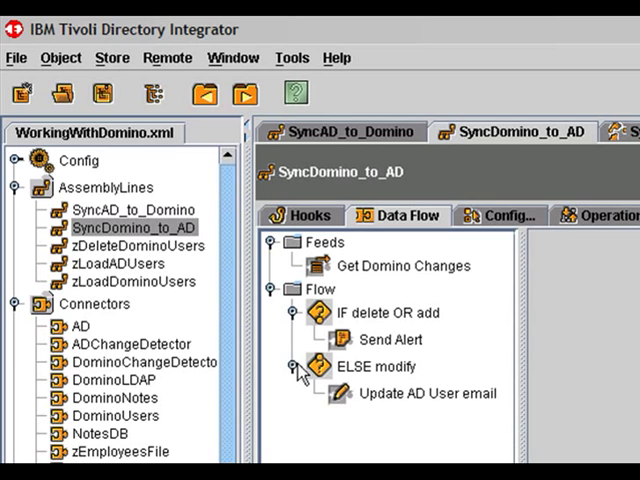
mouse_move(305, 408)
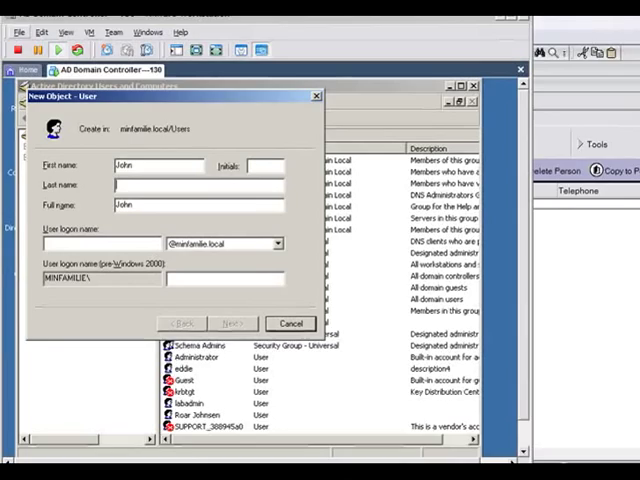
type("Andersen")
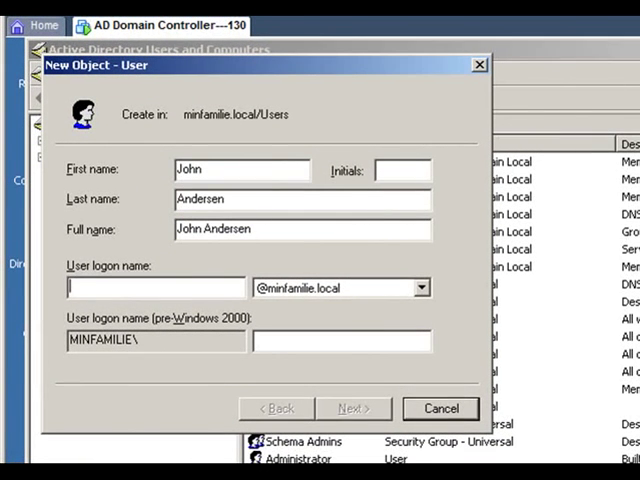
type("jand")
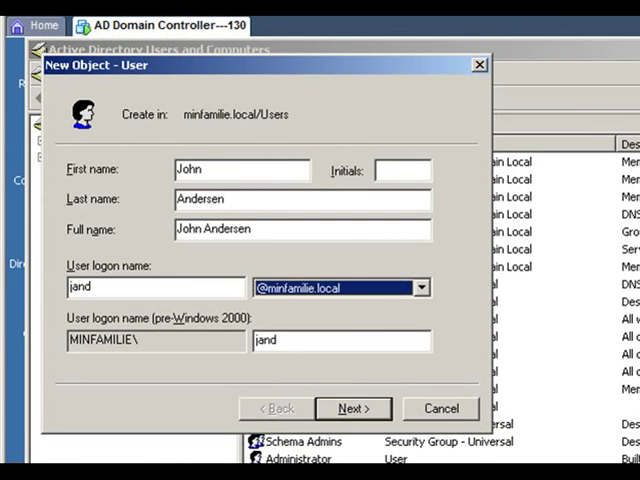
left_click(353, 408)
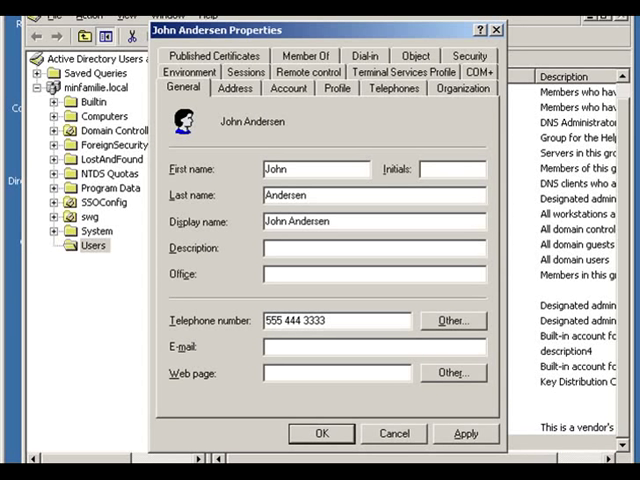
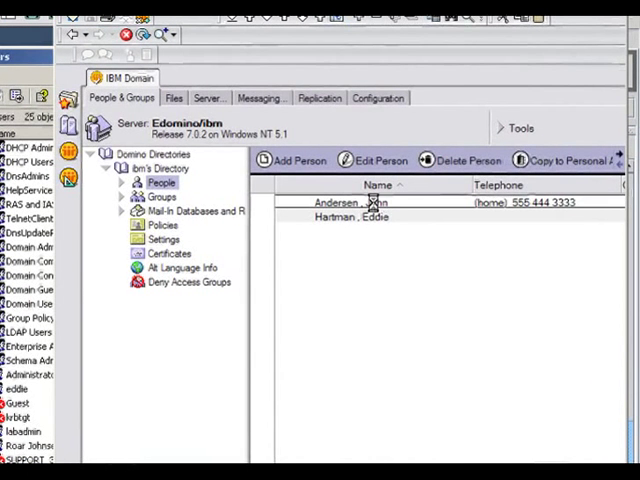
double_click(352, 202)
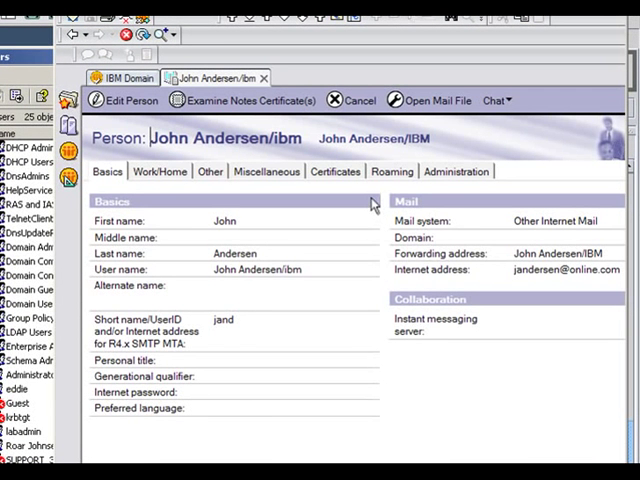
left_click(120, 100)
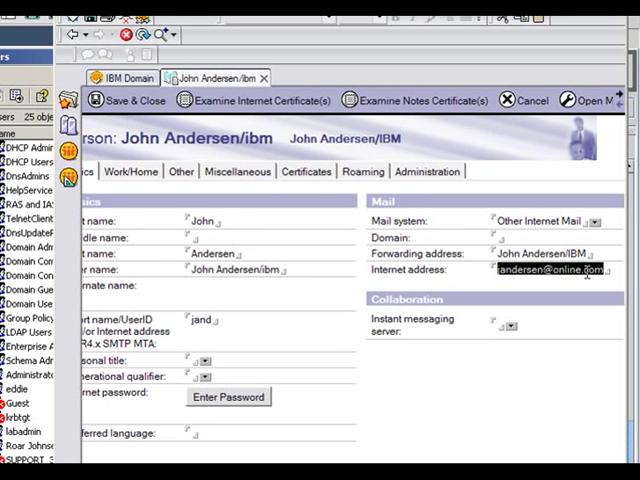
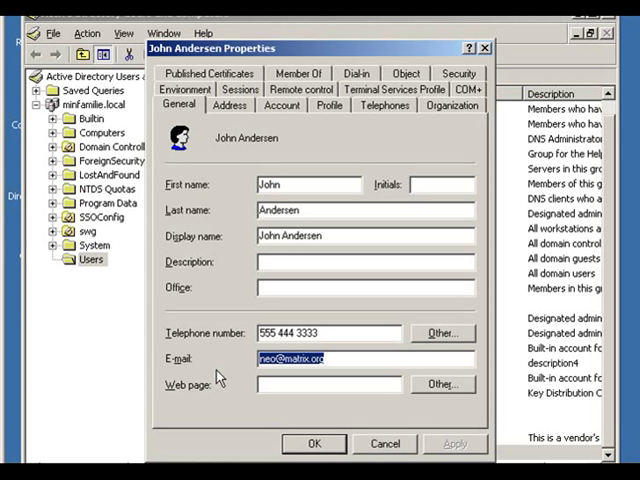
type("something")
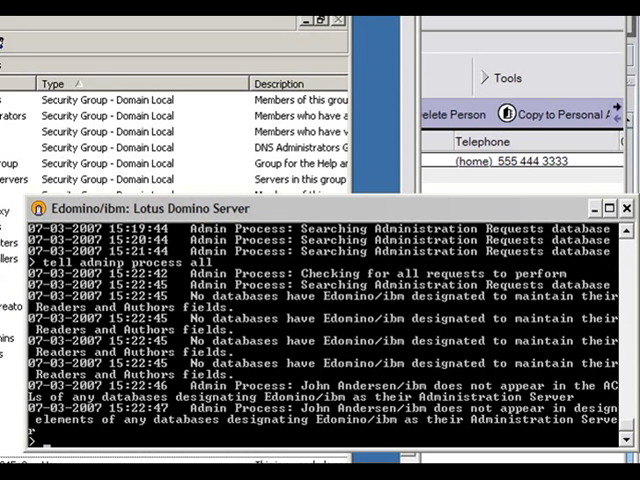
mouse_move(568, 298)
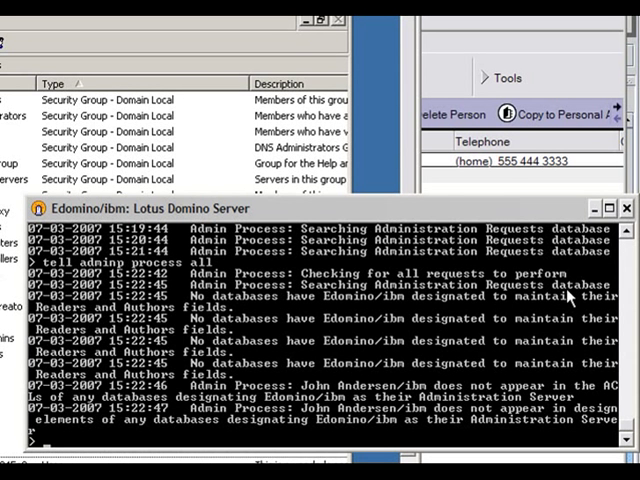